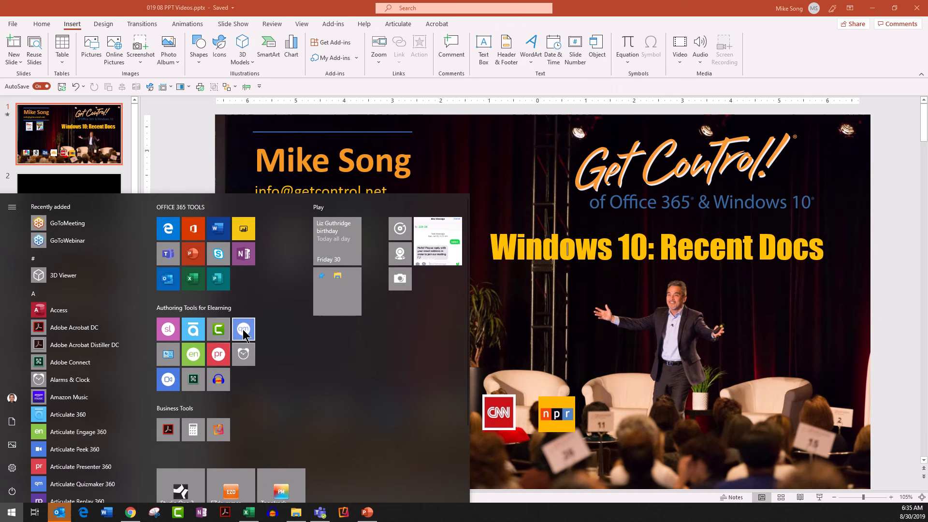
Pin the eLearning authoring app tile to the taskbar via More > Pin to taskbar
right_click(243, 329)
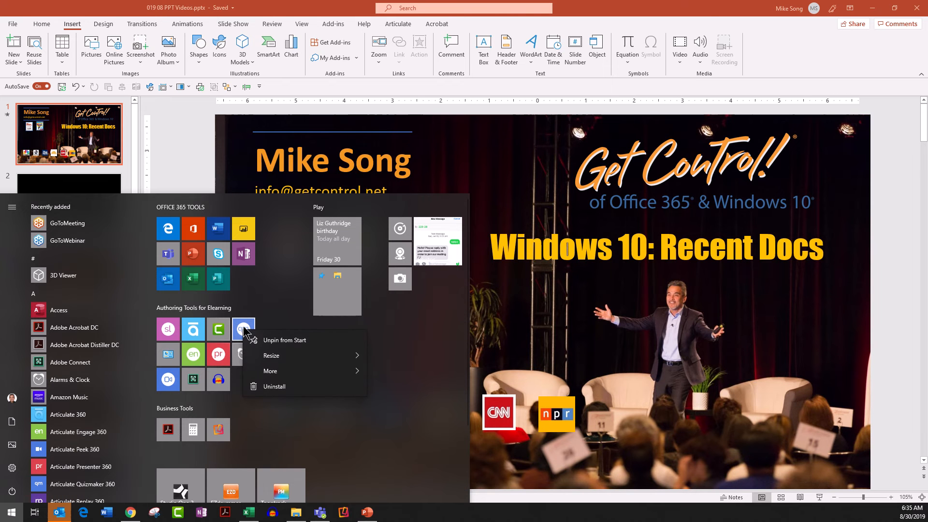
left_click(270, 371)
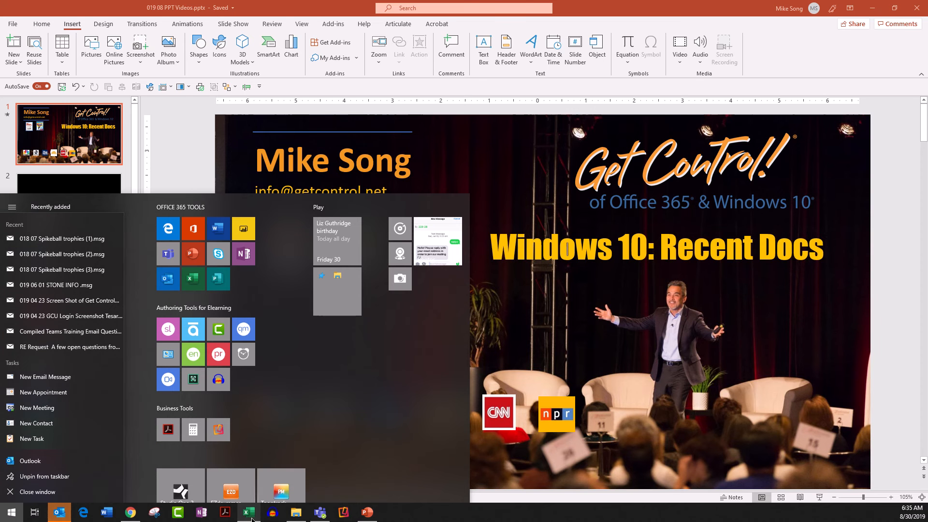
Show the jump lists of recent files for Camtasia and then Adobe Acrobat DC
left_click(179, 512)
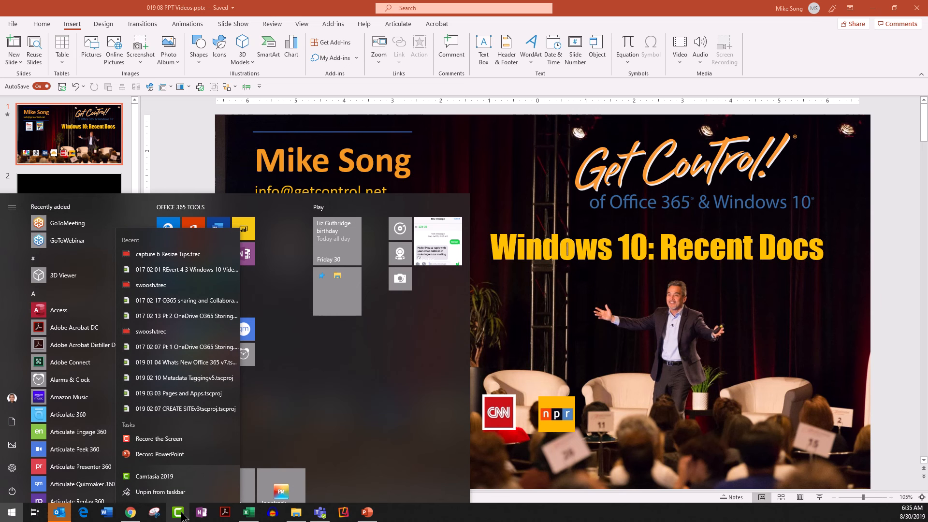
mouse_move(191, 426)
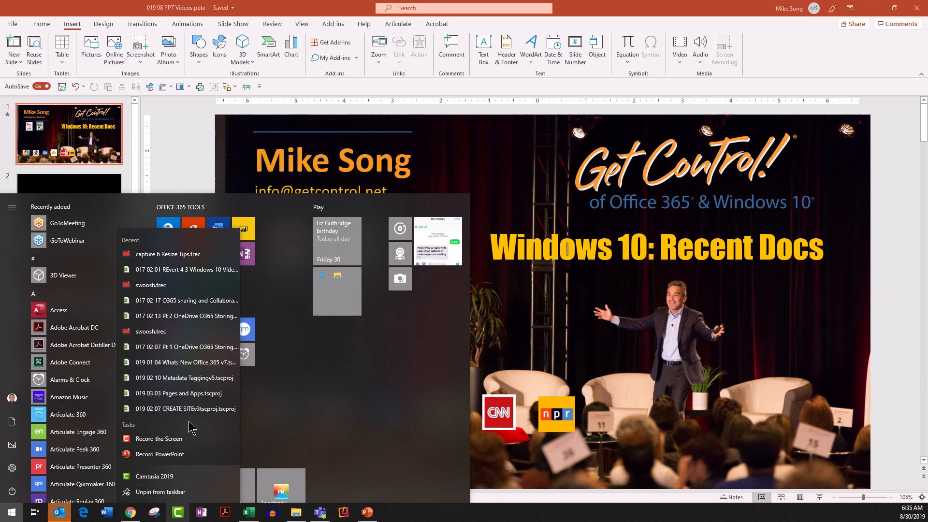
mouse_move(248, 512)
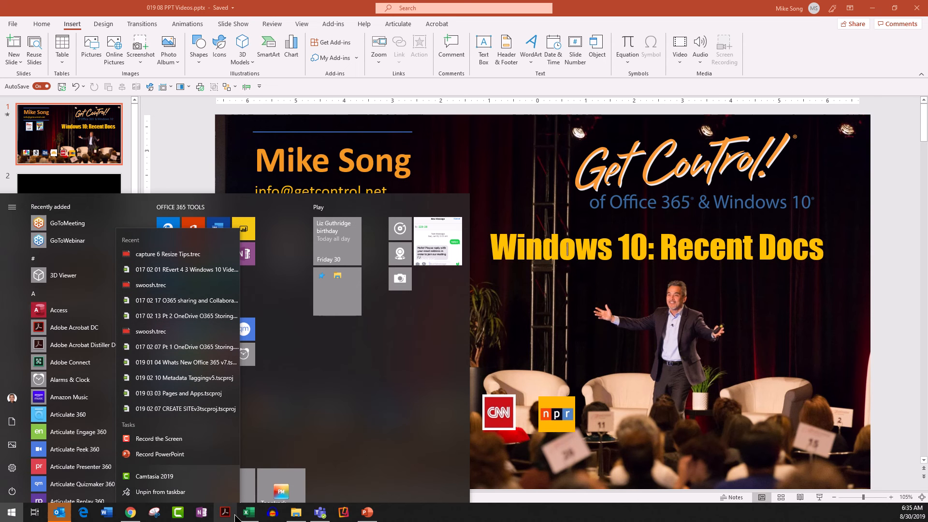
left_click(224, 512)
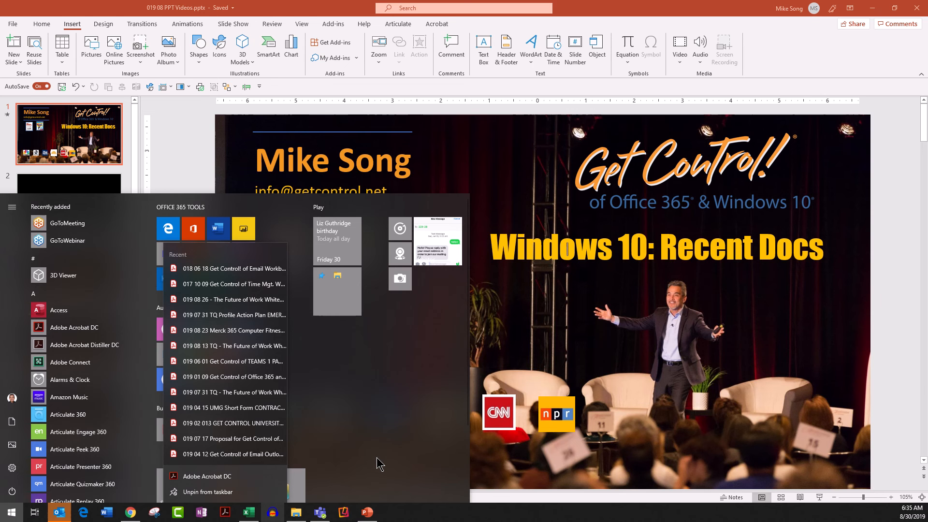
mouse_move(583, 406)
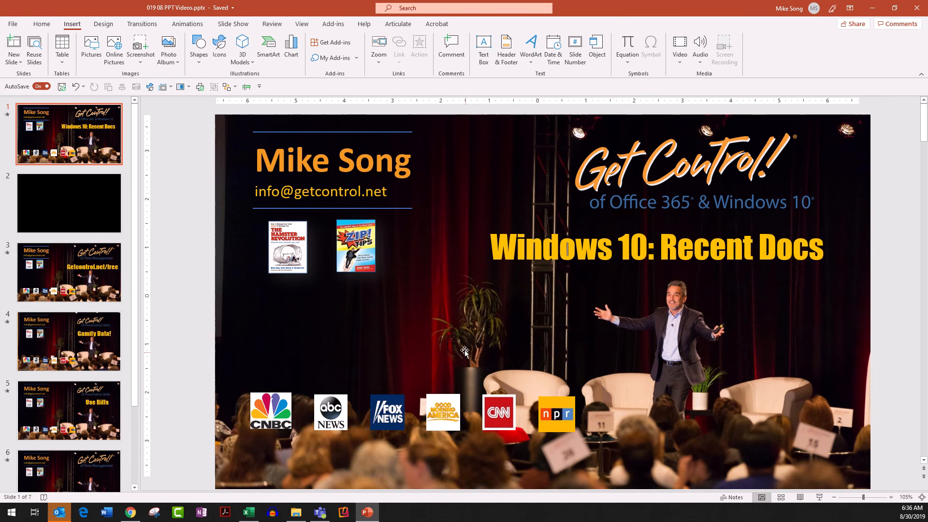
mouse_move(444, 346)
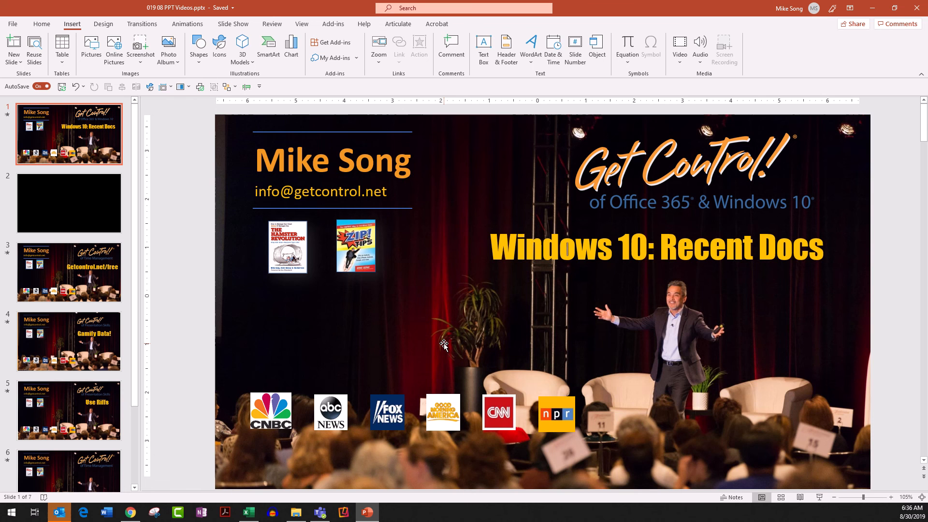
mouse_move(388, 250)
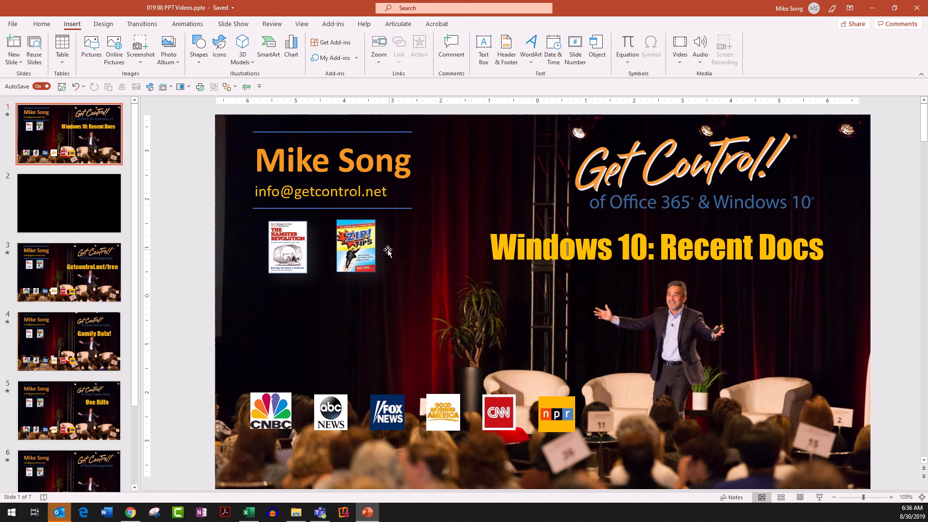
mouse_move(390, 245)
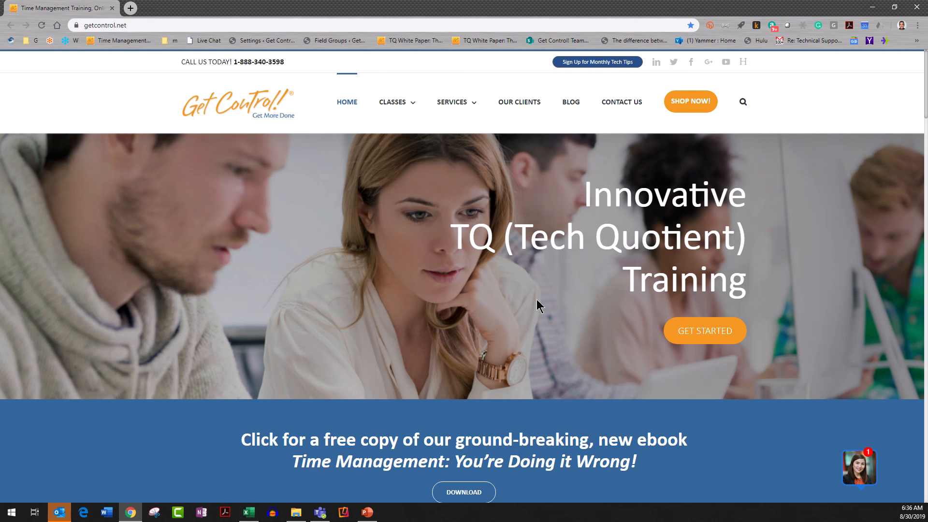
mouse_move(581, 171)
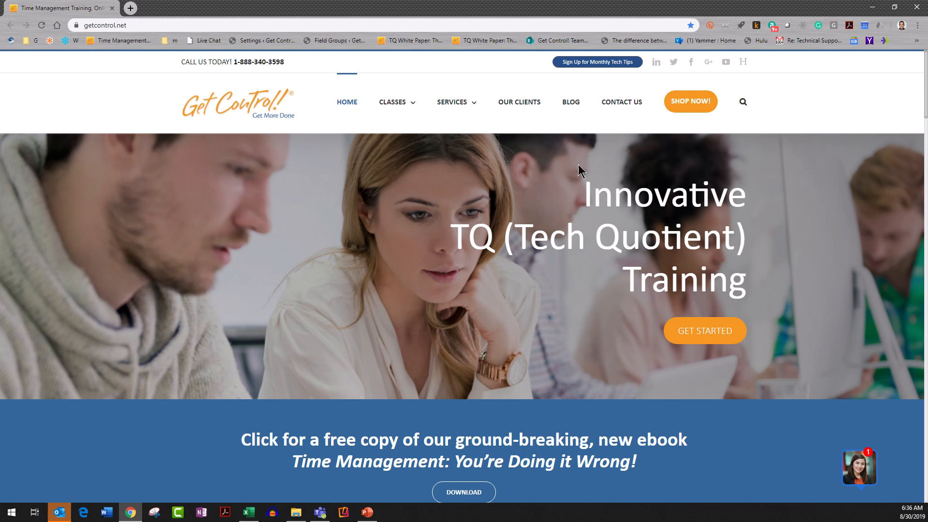
mouse_move(656, 214)
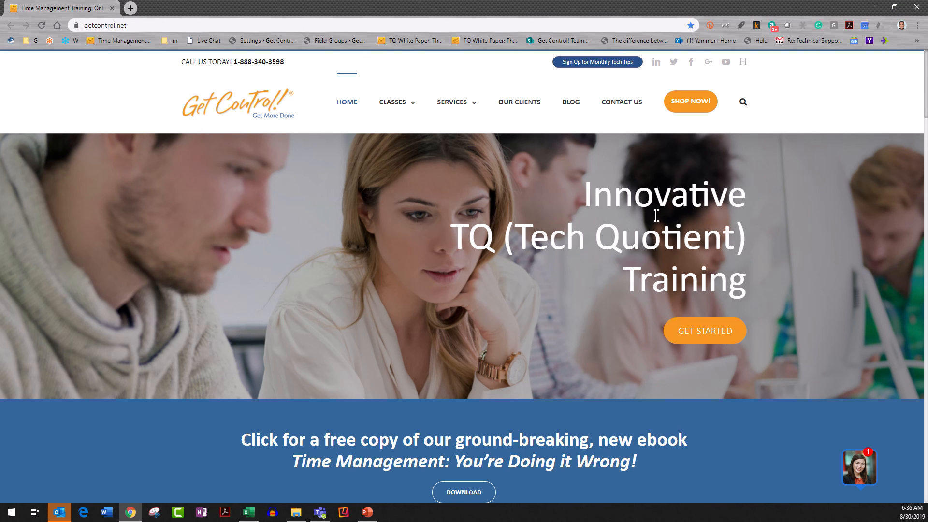